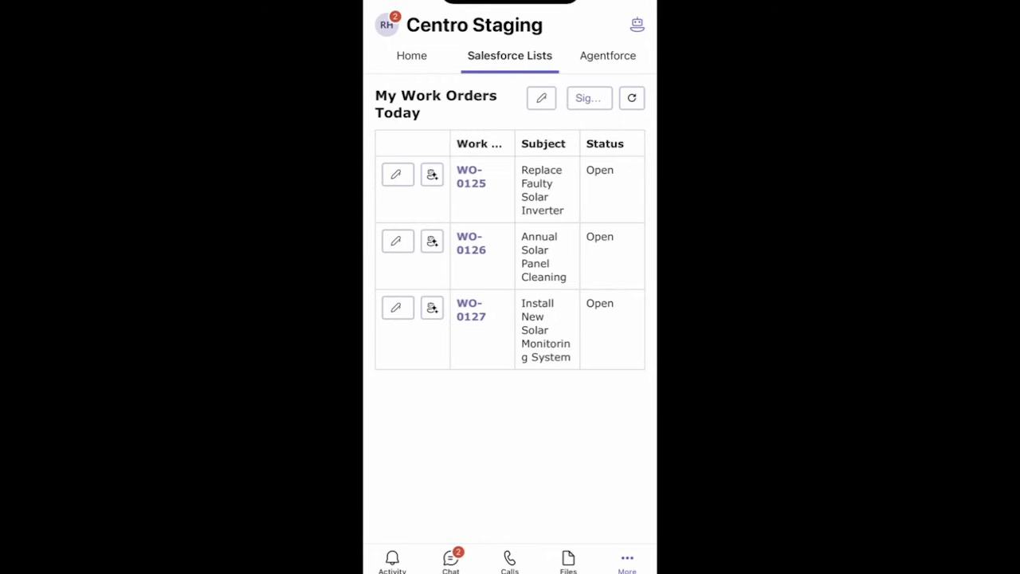
Create an Agent chat for work order WO-0126 from the Salesforce Lists tab.
left_click(432, 240)
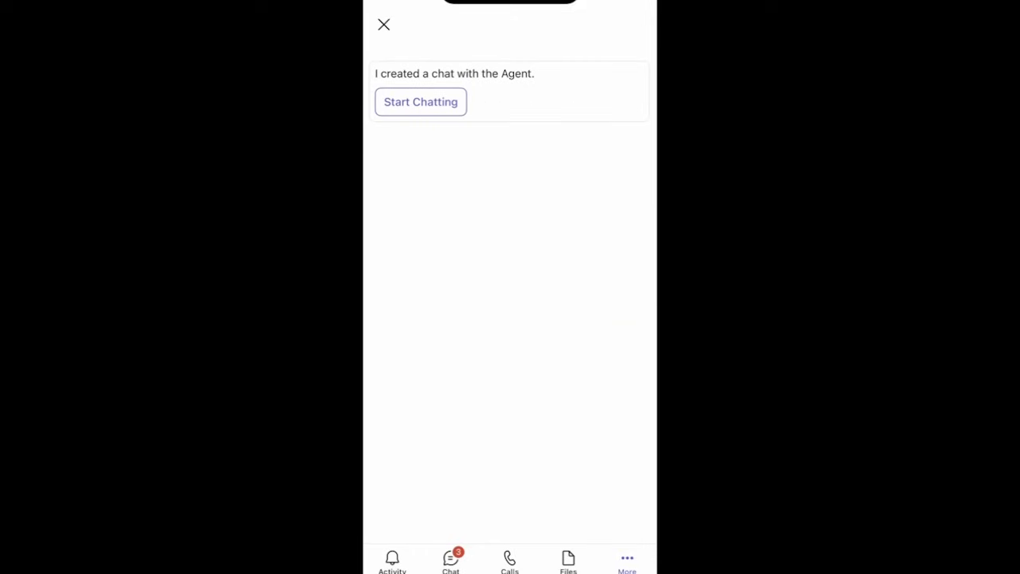
Ask the Agentforce WO 126 chat 'Tell me about the Account Edgecomm' and read its summary.
left_click(421, 102)
type("Tell me about the Account Edgecomm")
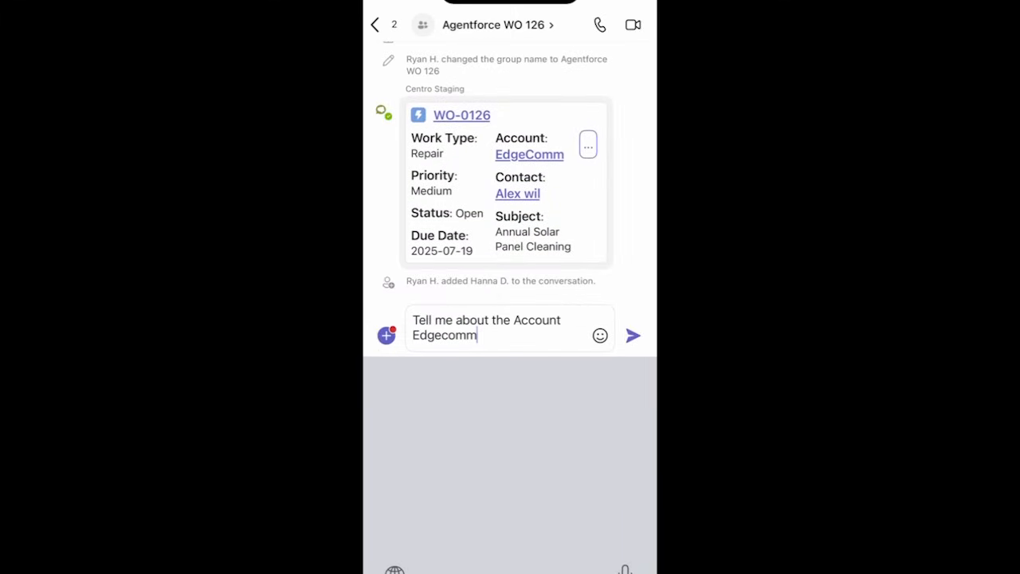
left_click(633, 335)
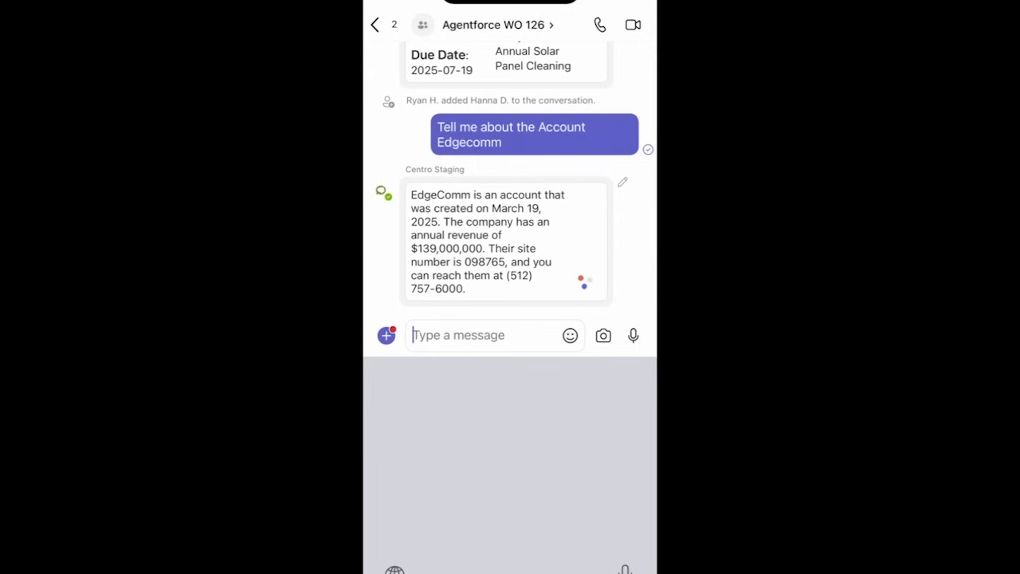
scroll("up", 3)
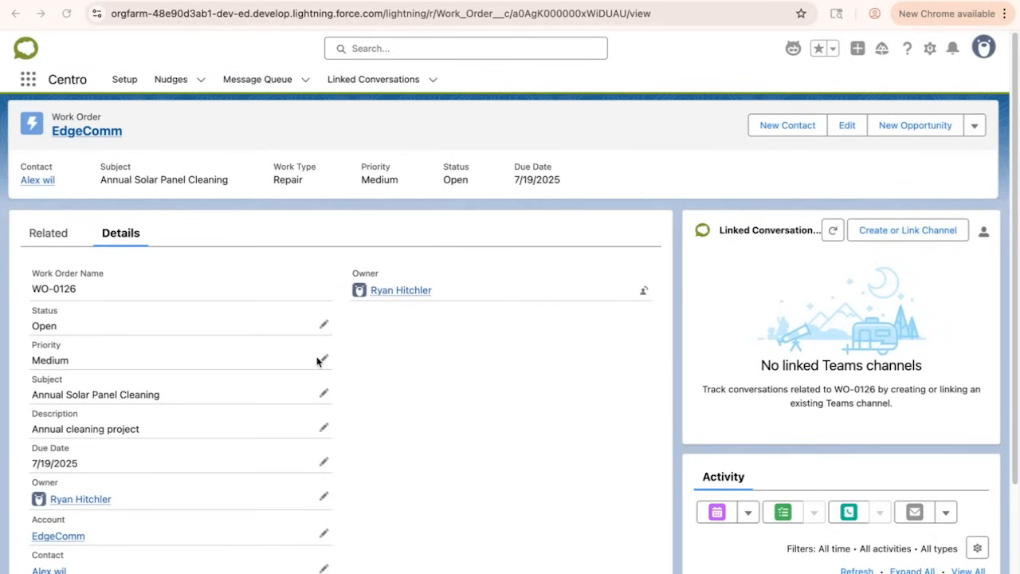
mouse_move(916, 147)
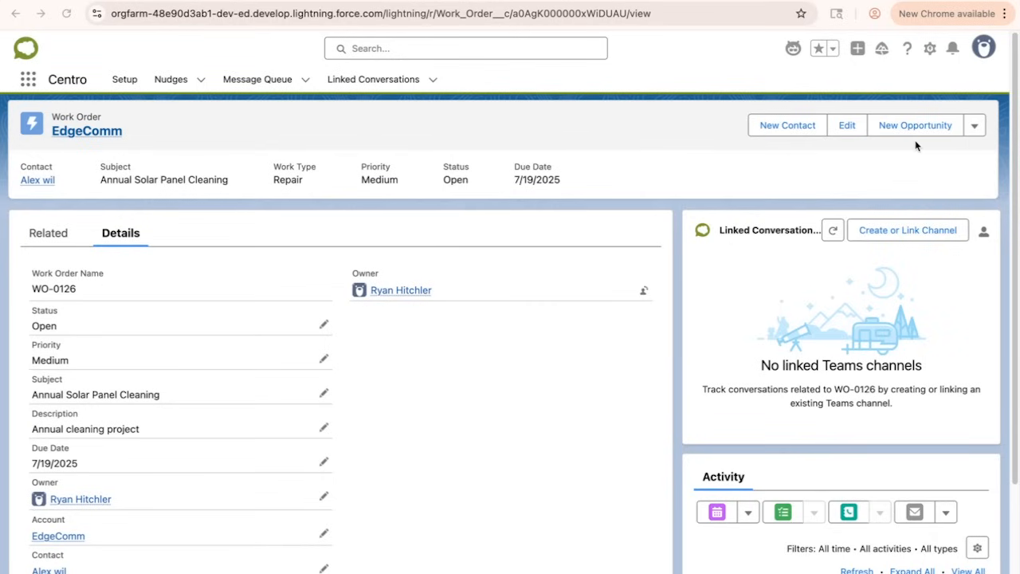
Refresh the Linked Conversations card on the WO-0126 work order record.
left_click(832, 230)
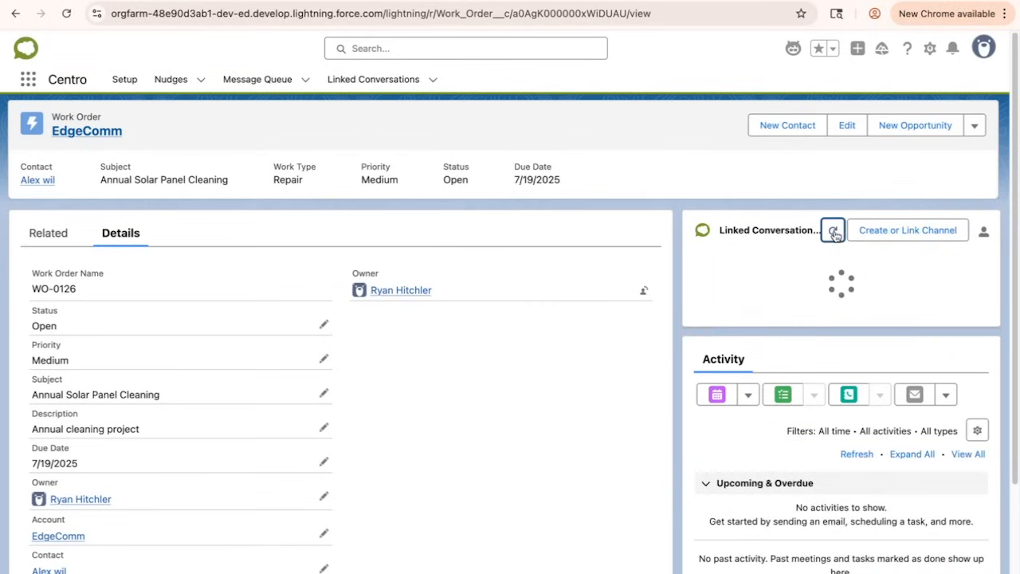
Display the linked Agentforce WO 126 conversation with the EdgeComm question and reply.
left_click(832, 230)
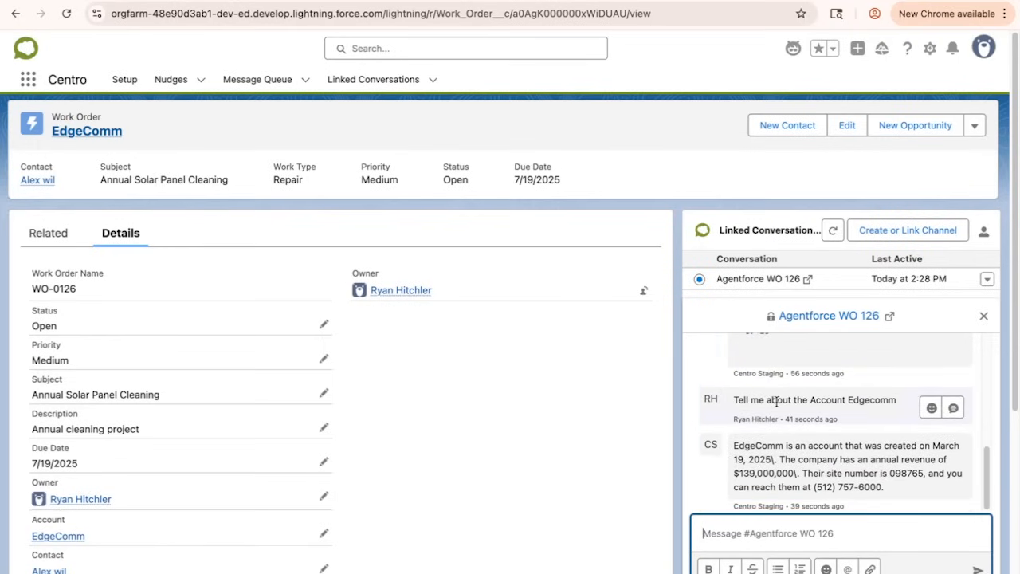
mouse_move(676, 411)
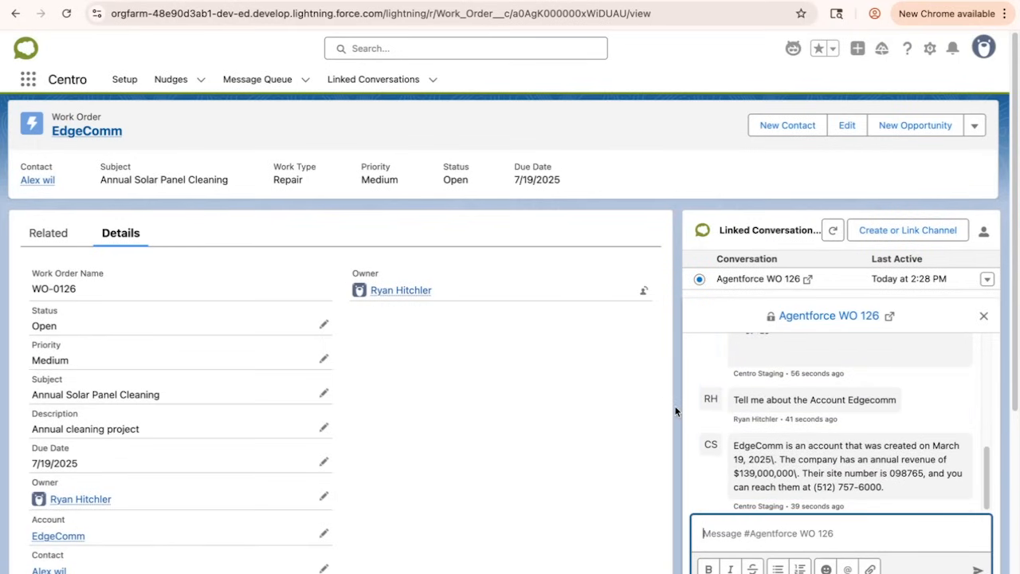